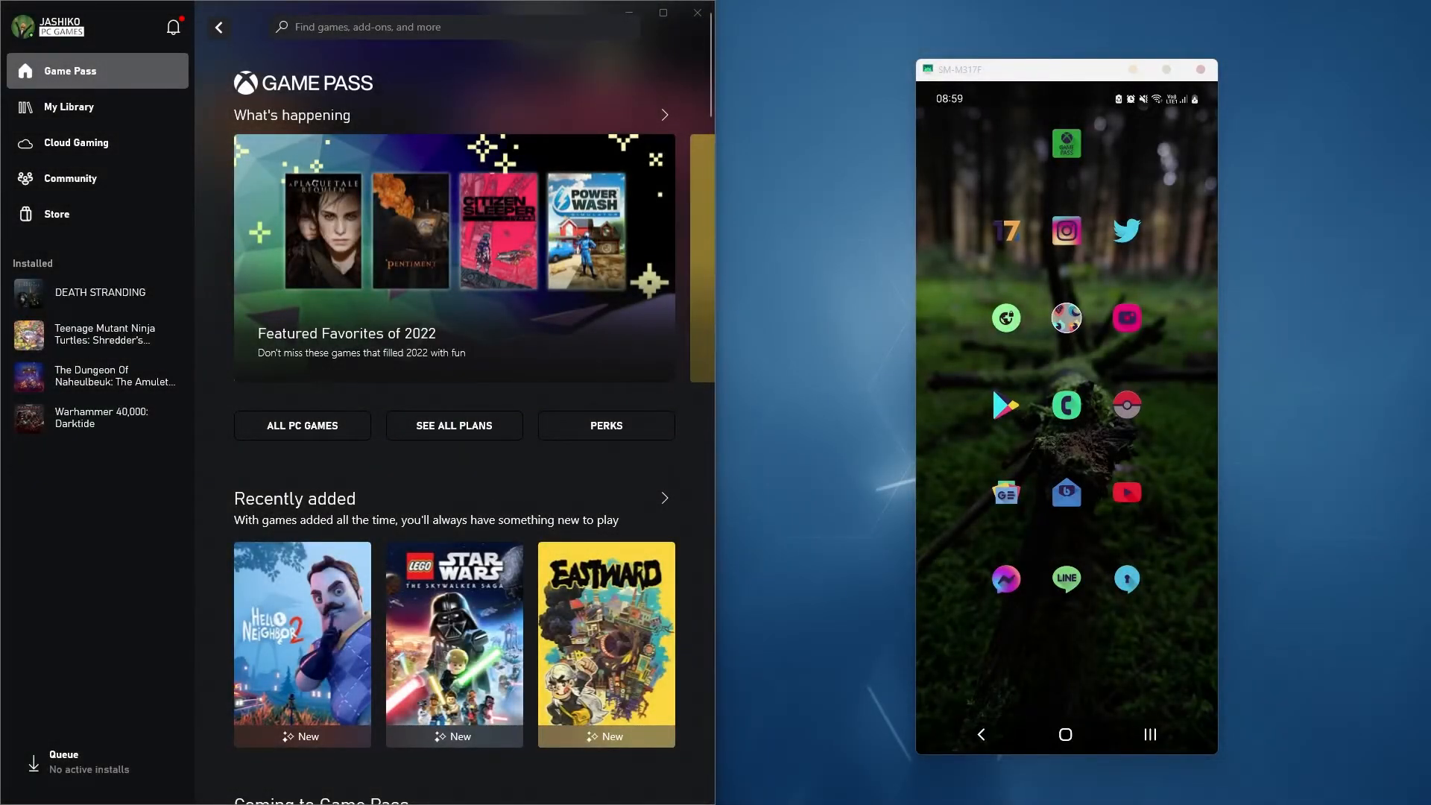
pyautogui.moveTo(1295, 110)
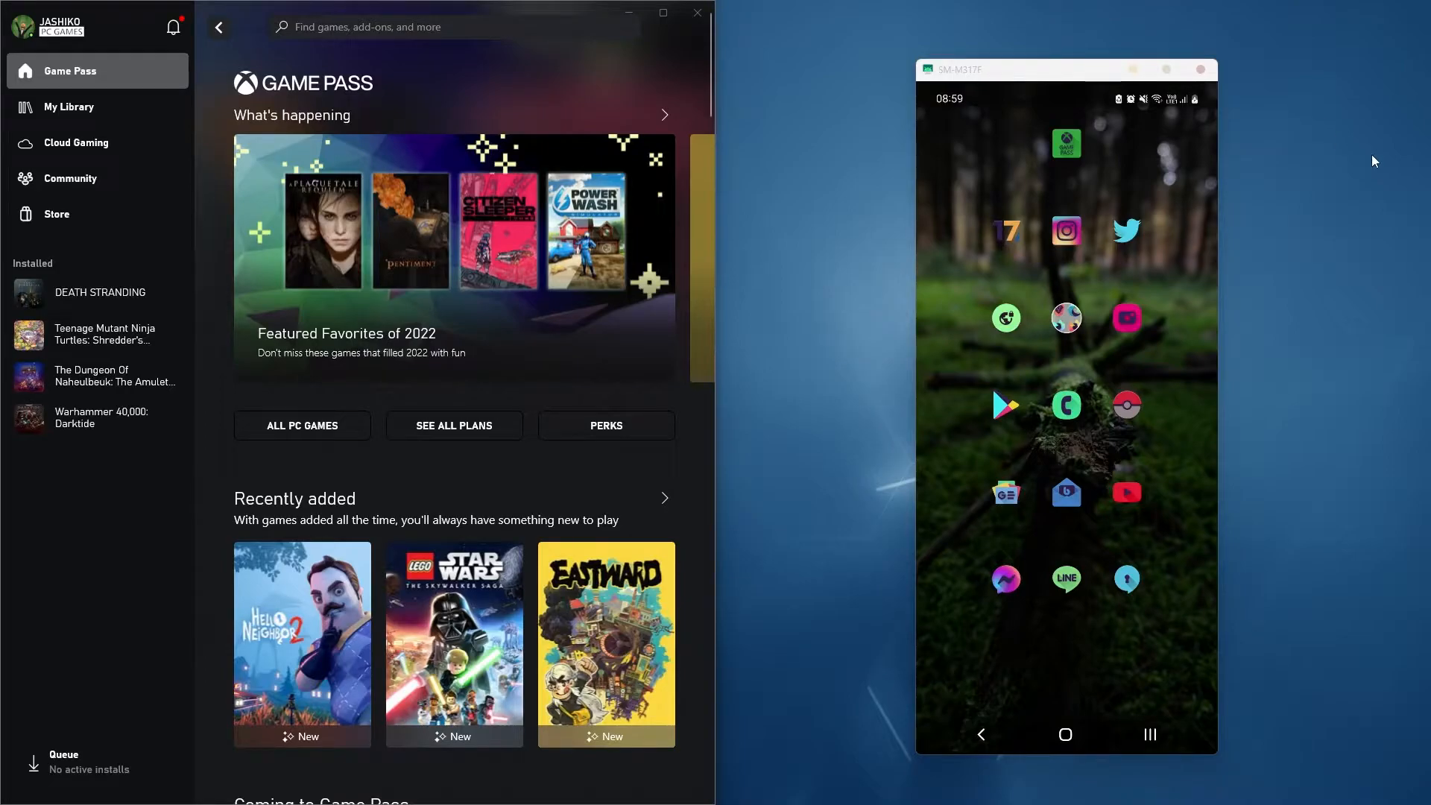
pyautogui.moveTo(1183, 127)
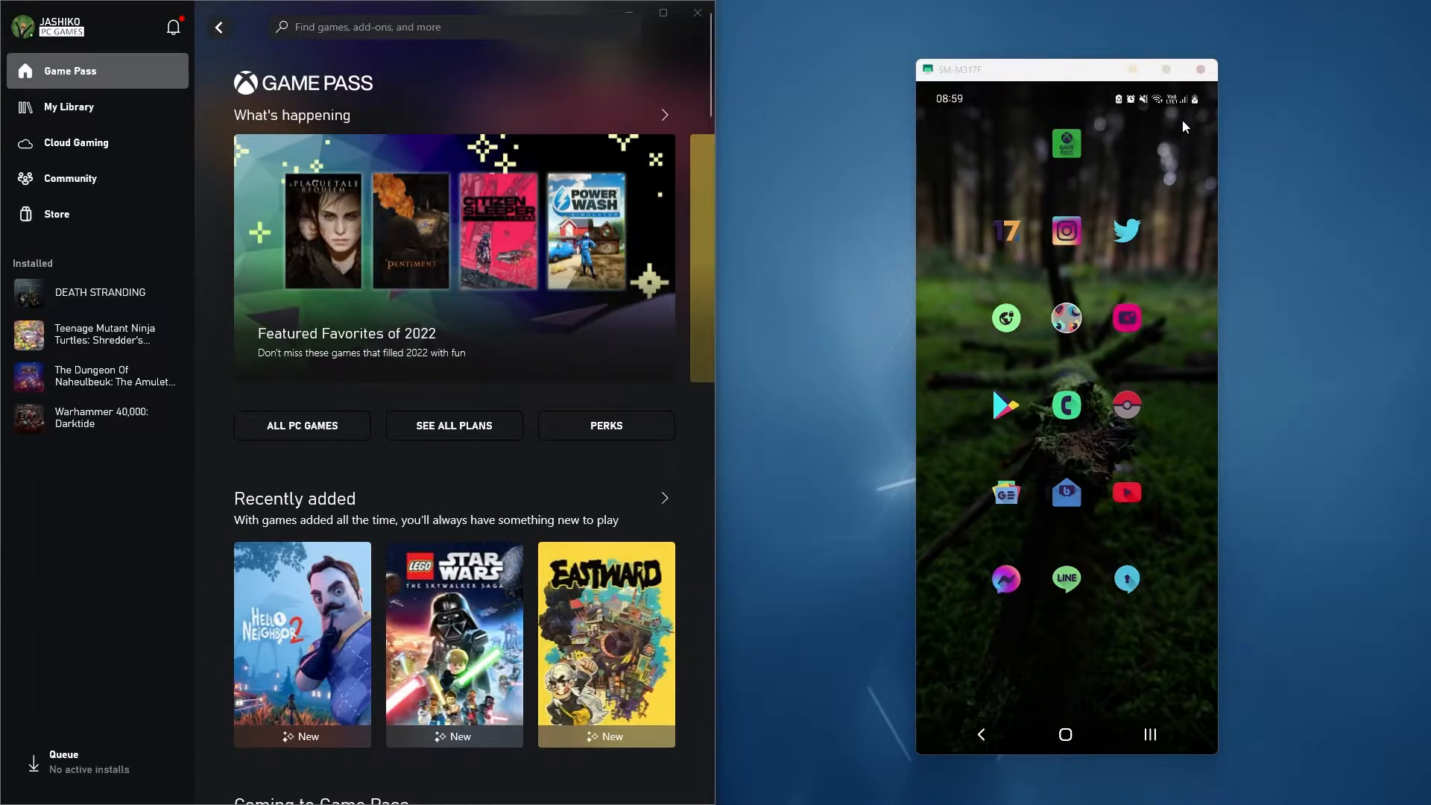
# Open LEGO Star Wars: The Skywalker Saga in Game Pass and show its install-to-PC choices.
pyautogui.click(1065, 142)
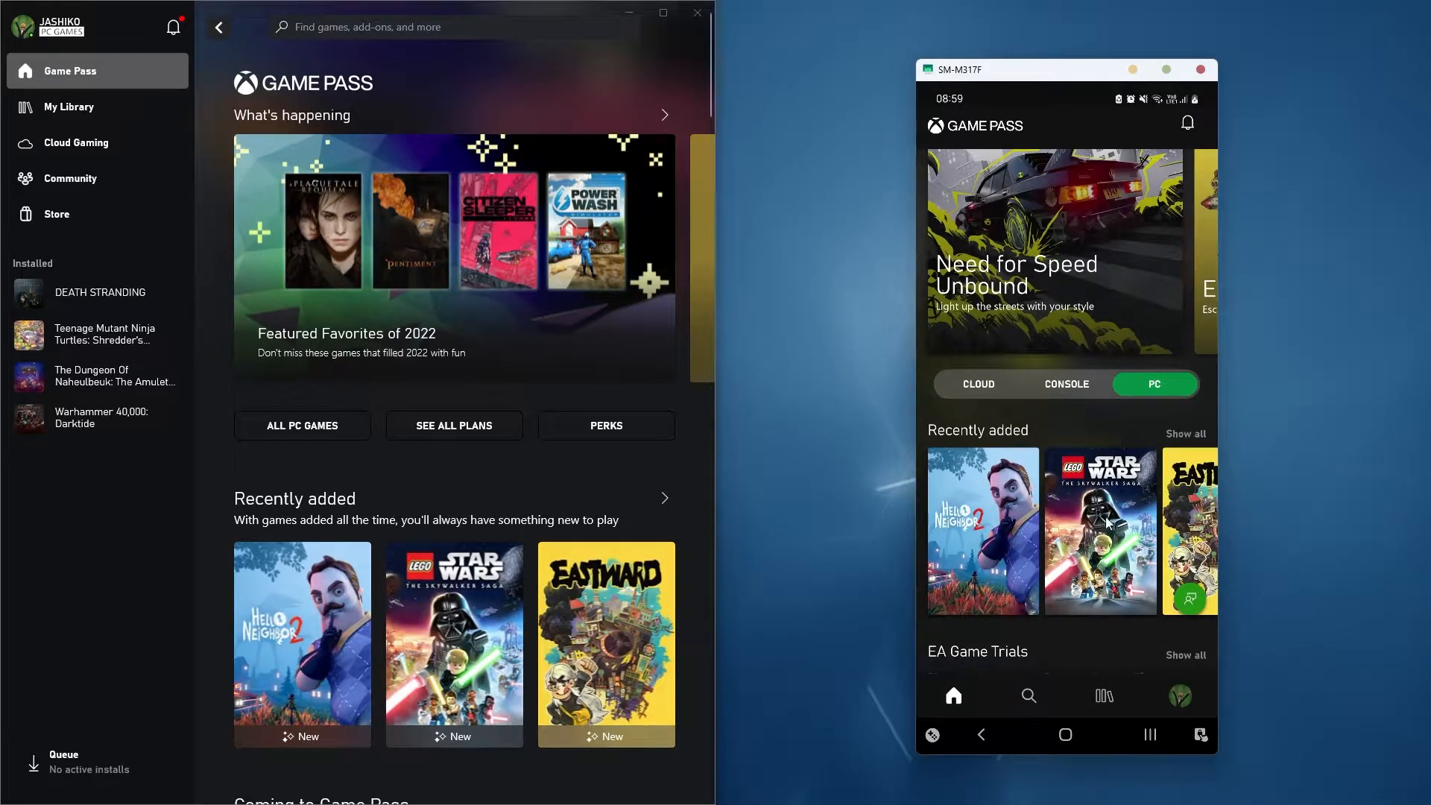
pyautogui.click(1099, 530)
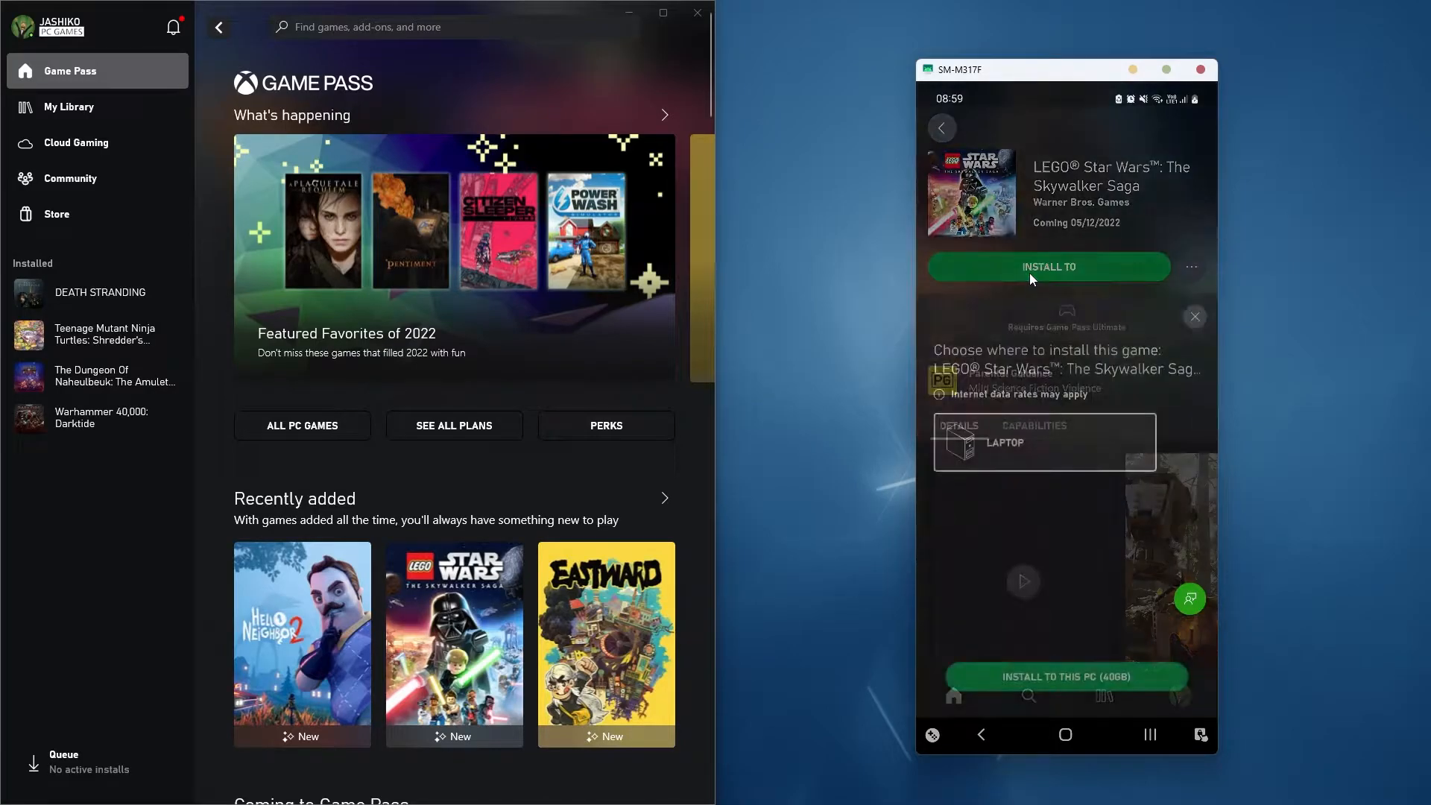
pyautogui.click(1048, 267)
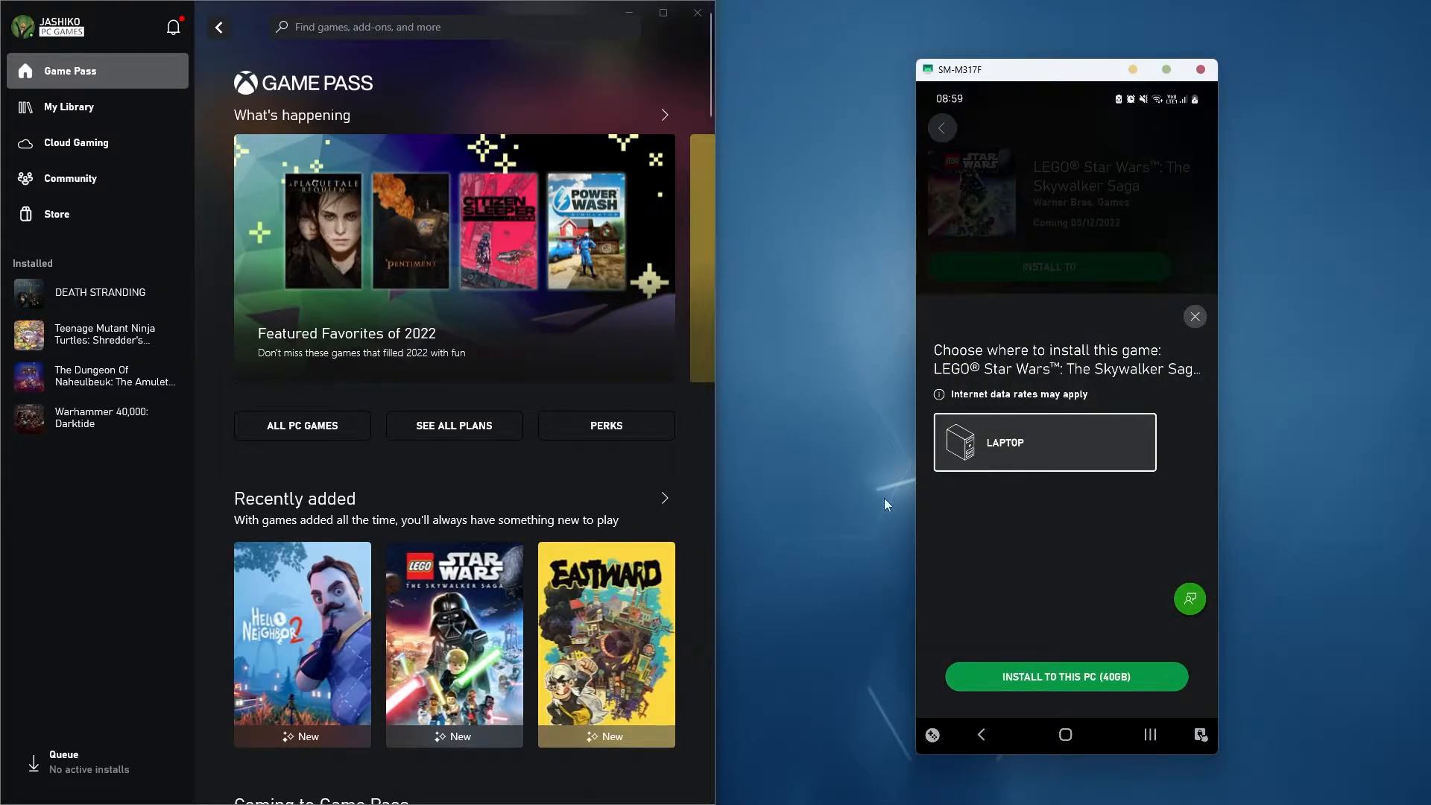
pyautogui.moveTo(90, 335)
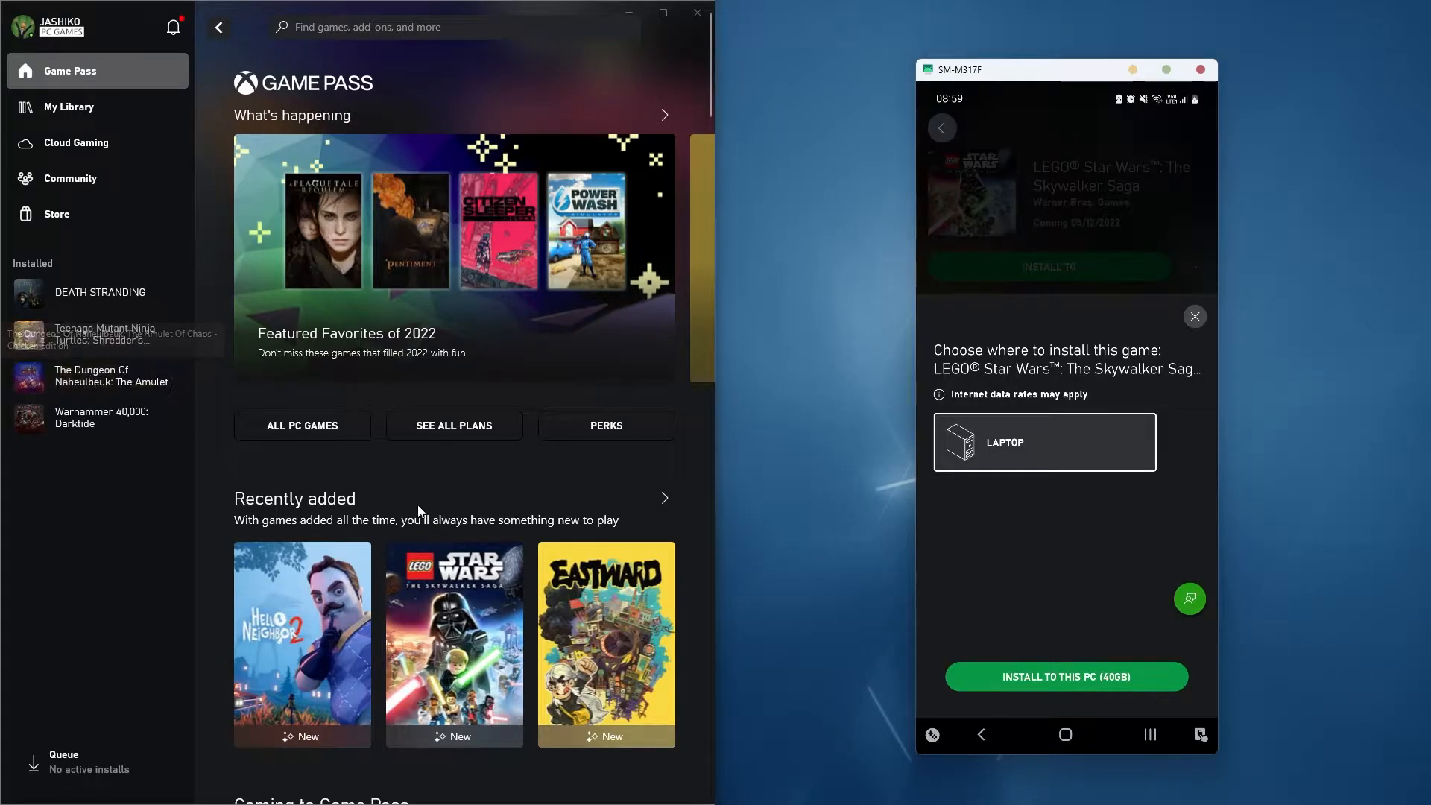
# Untick 'Allow remote installation from mobile' under Settings > Remote Installation in the Xbox PC app.
pyautogui.click(981, 735)
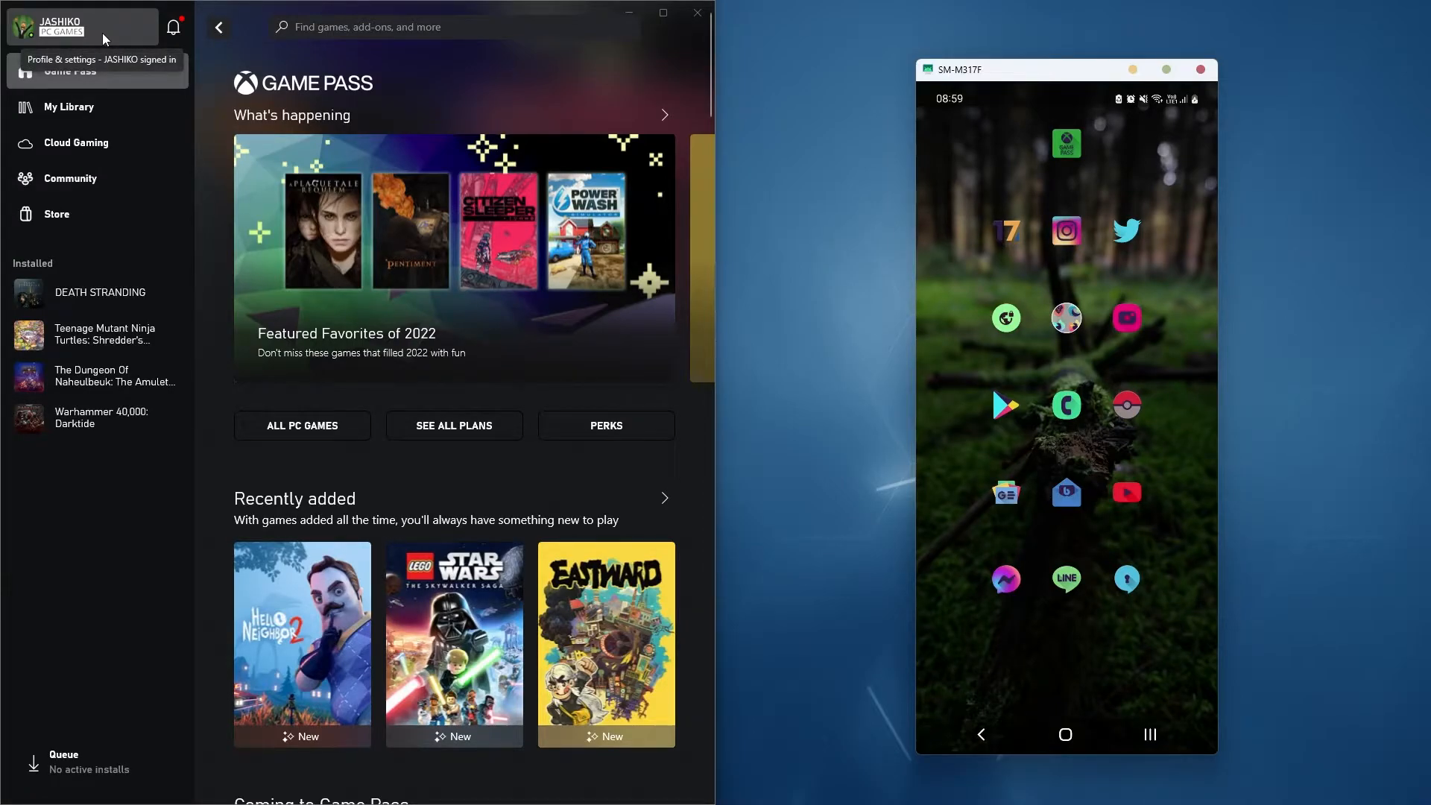
pyautogui.click(59, 27)
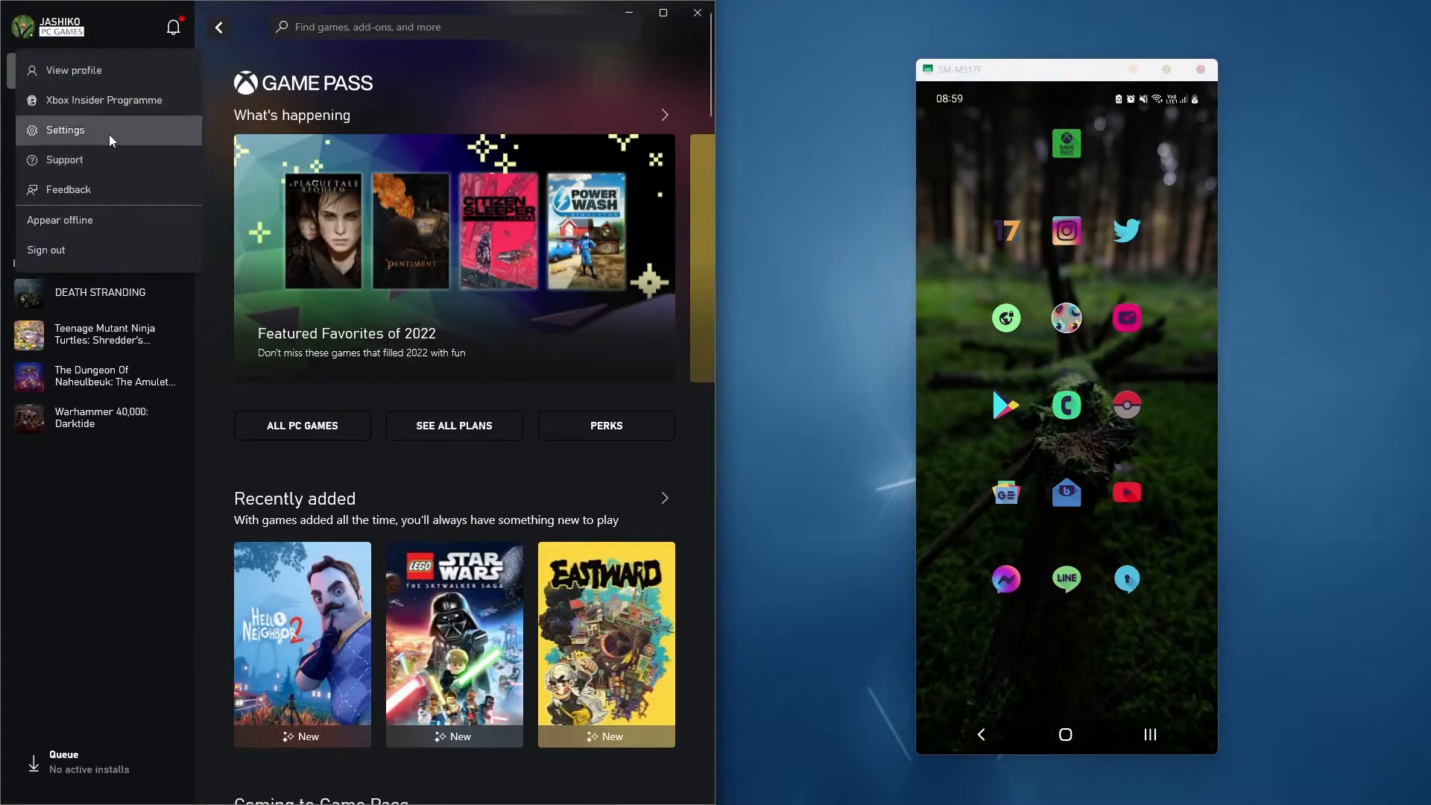
pyautogui.click(65, 130)
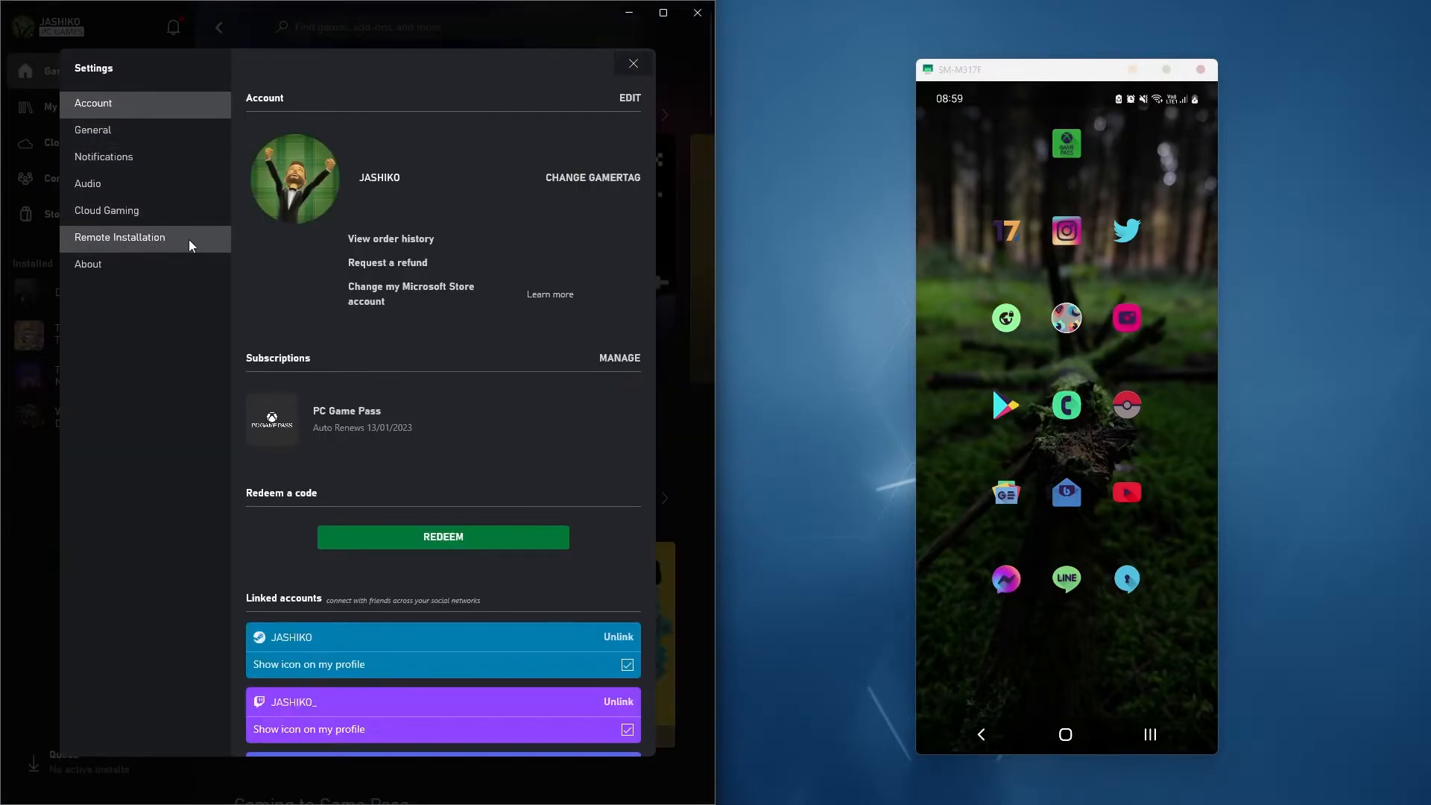
pyautogui.click(119, 237)
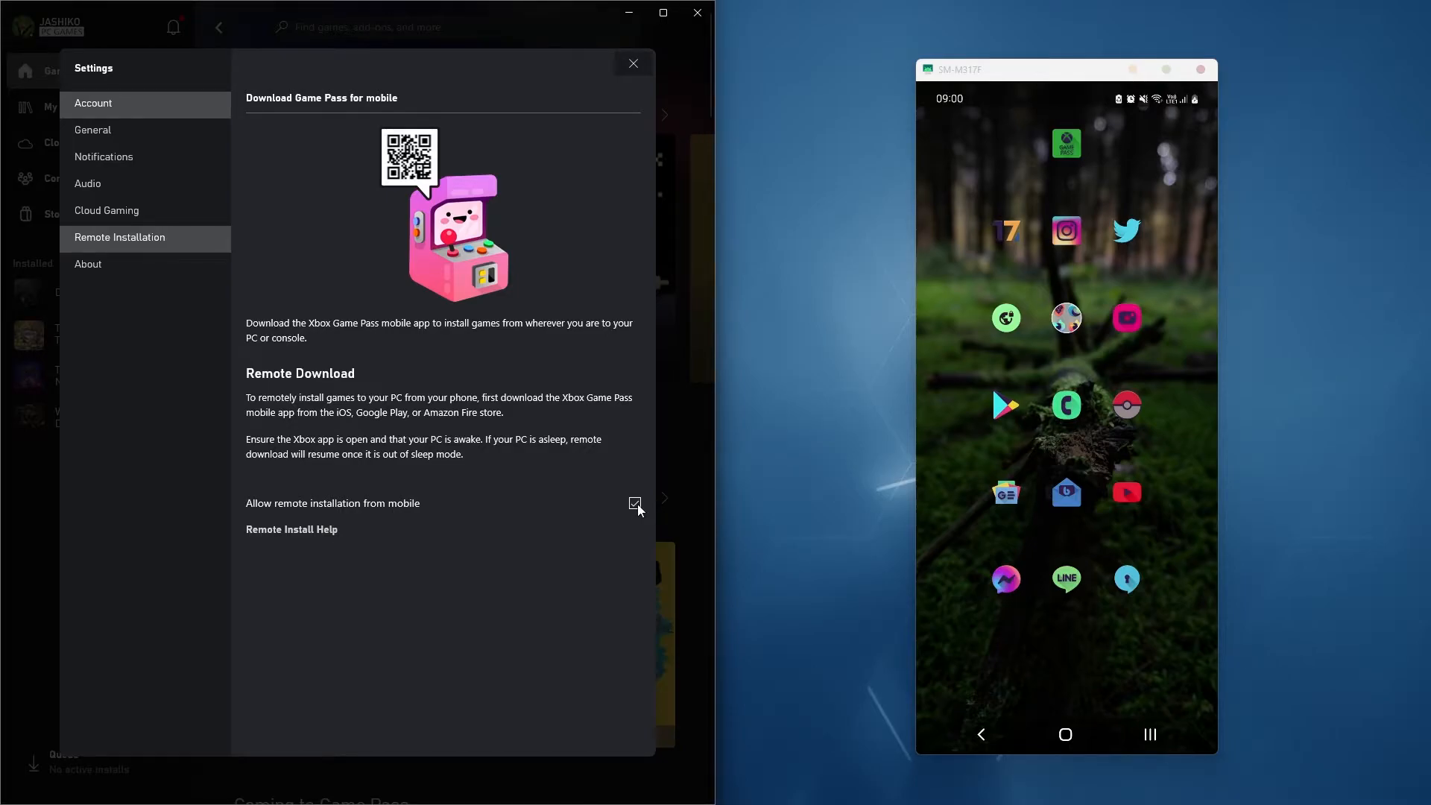
pyautogui.click(633, 63)
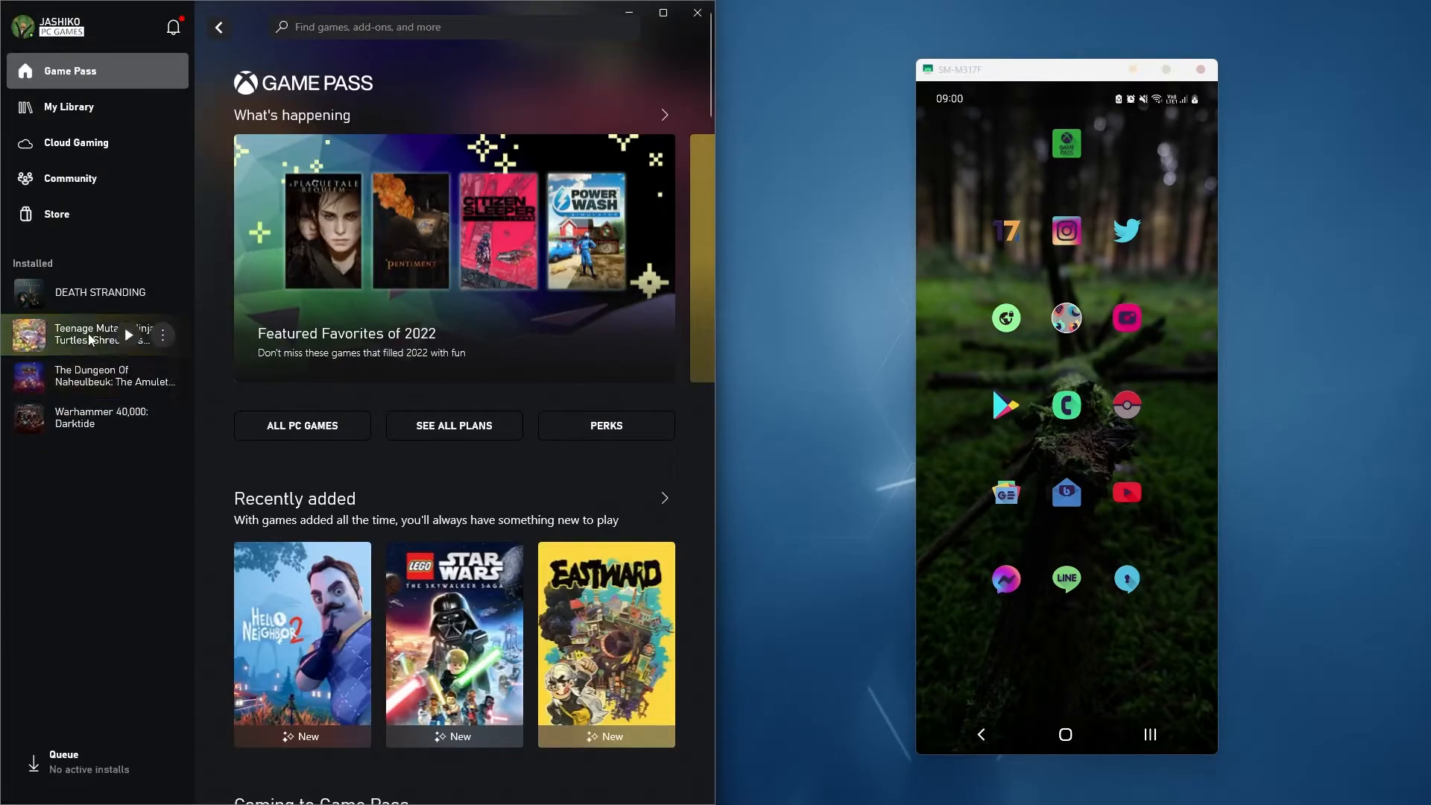
pyautogui.click(163, 334)
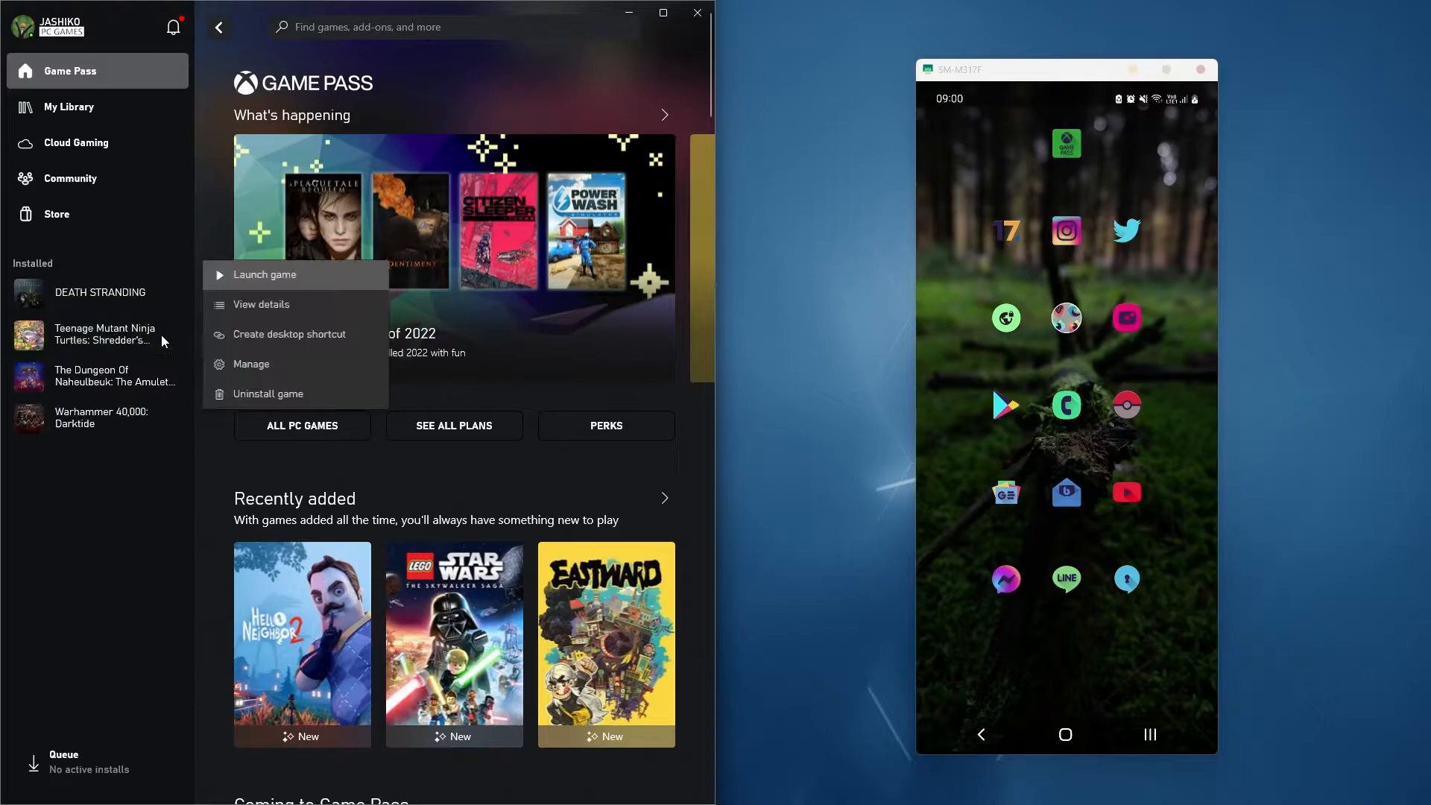
pyautogui.click(134, 499)
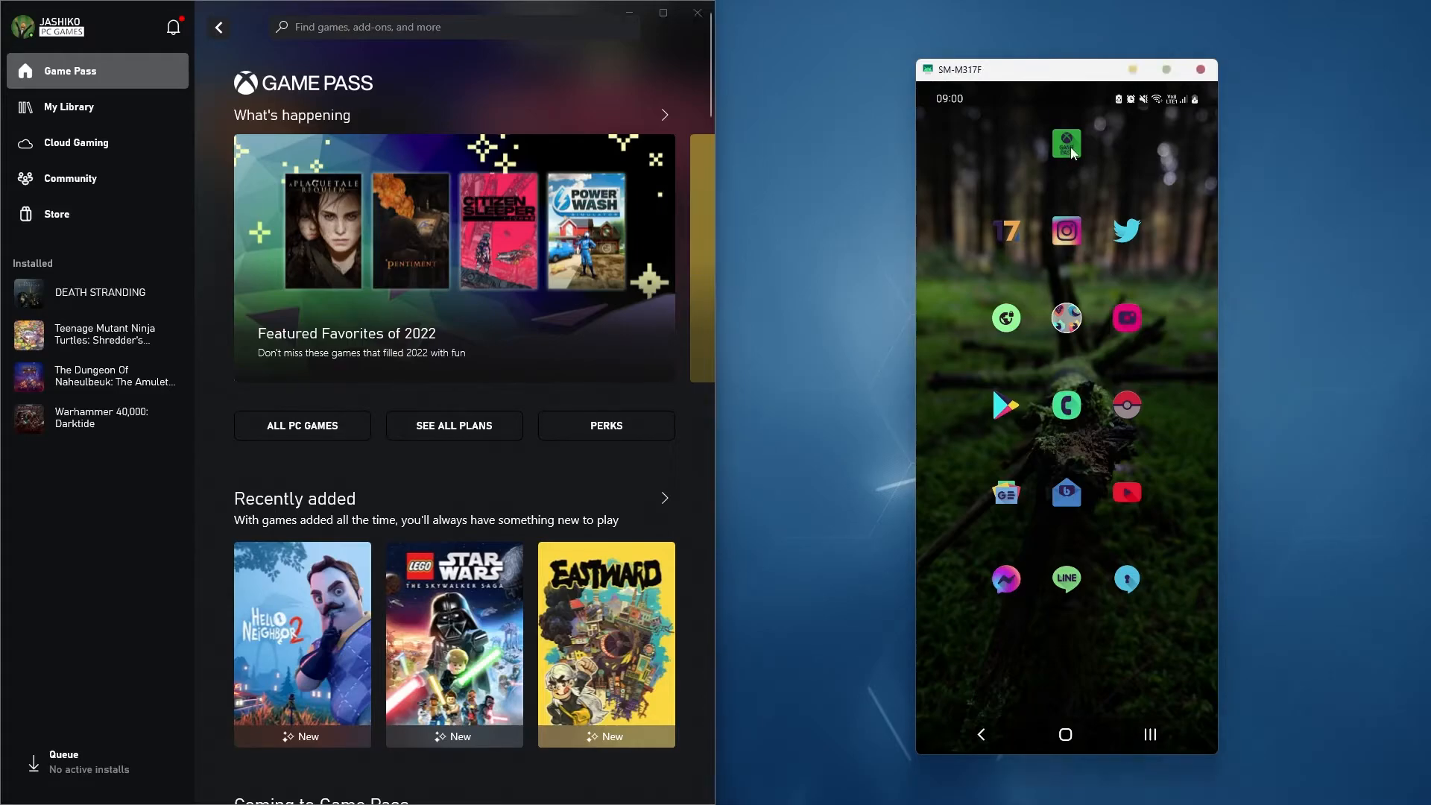
# Open the Game Pass phone app's profile gear settings and scroll down the Settings list.
pyautogui.click(1066, 144)
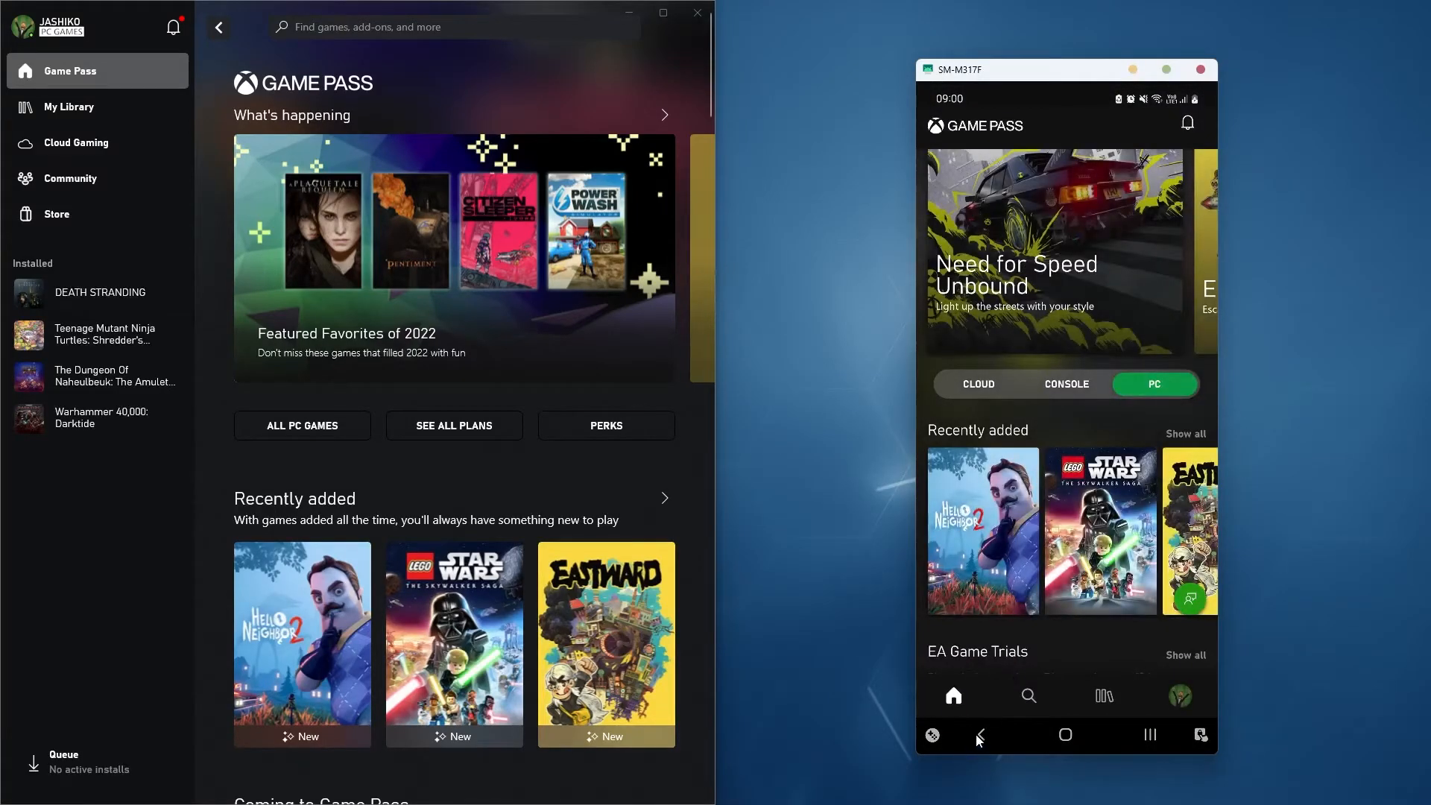
pyautogui.click(979, 735)
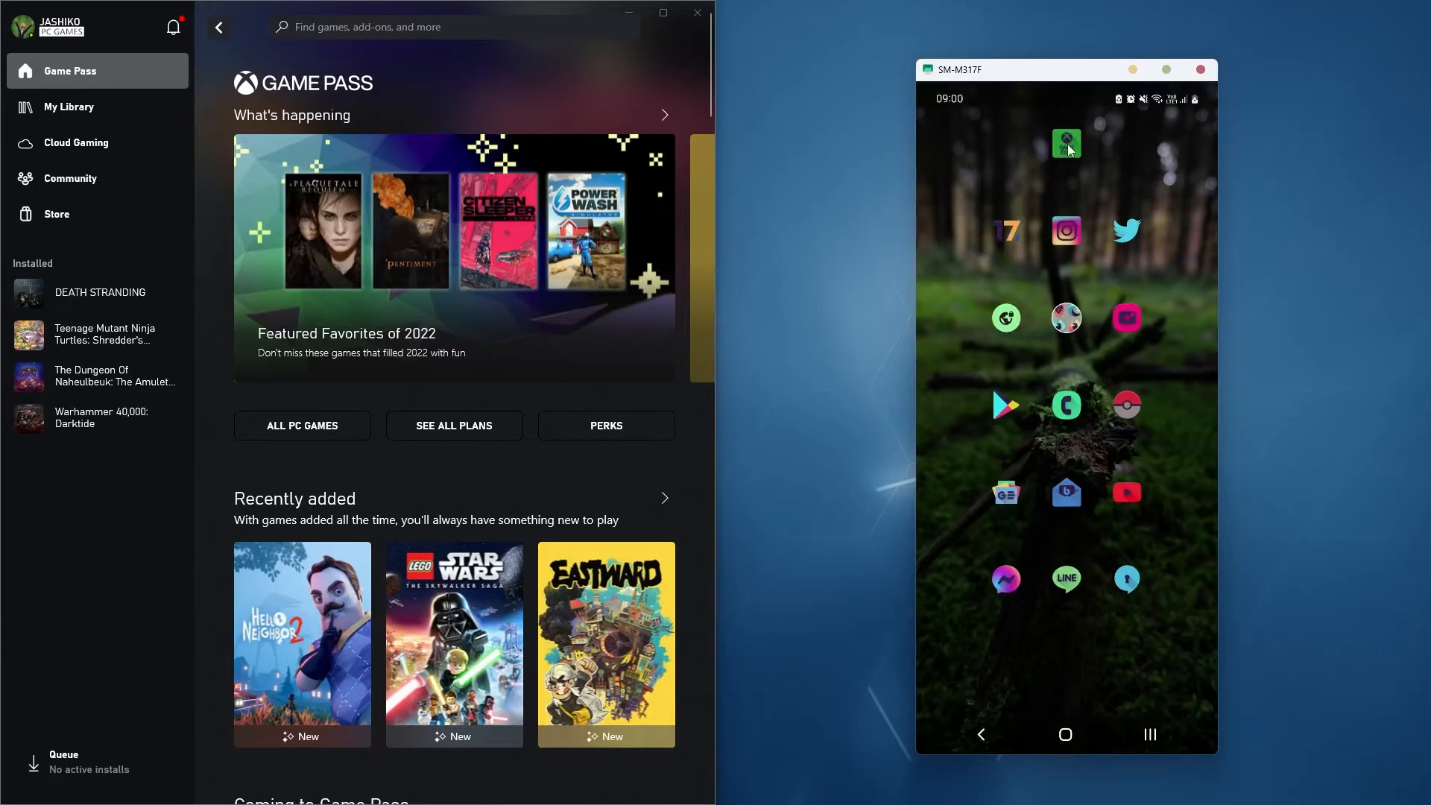
pyautogui.click(1180, 696)
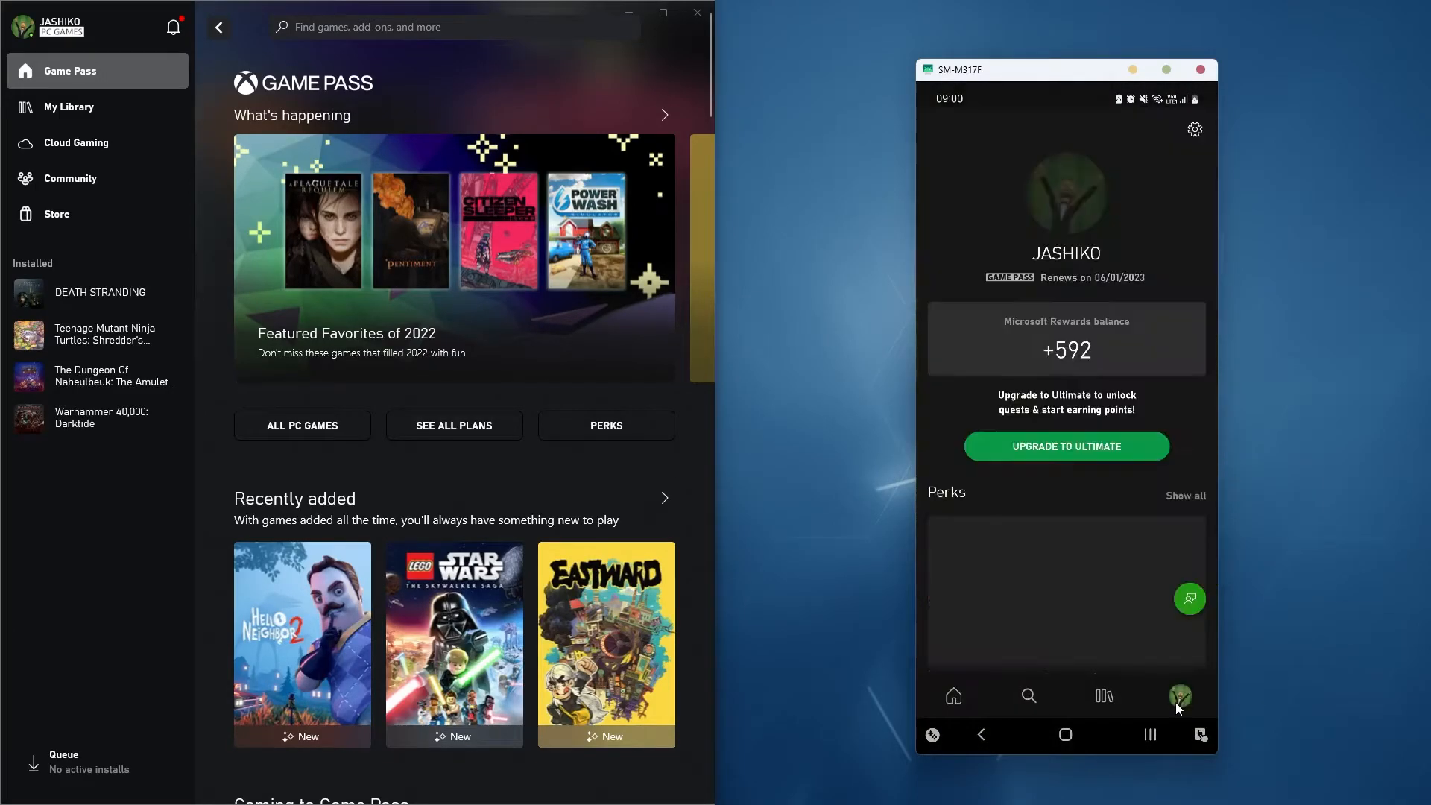
pyautogui.click(1195, 129)
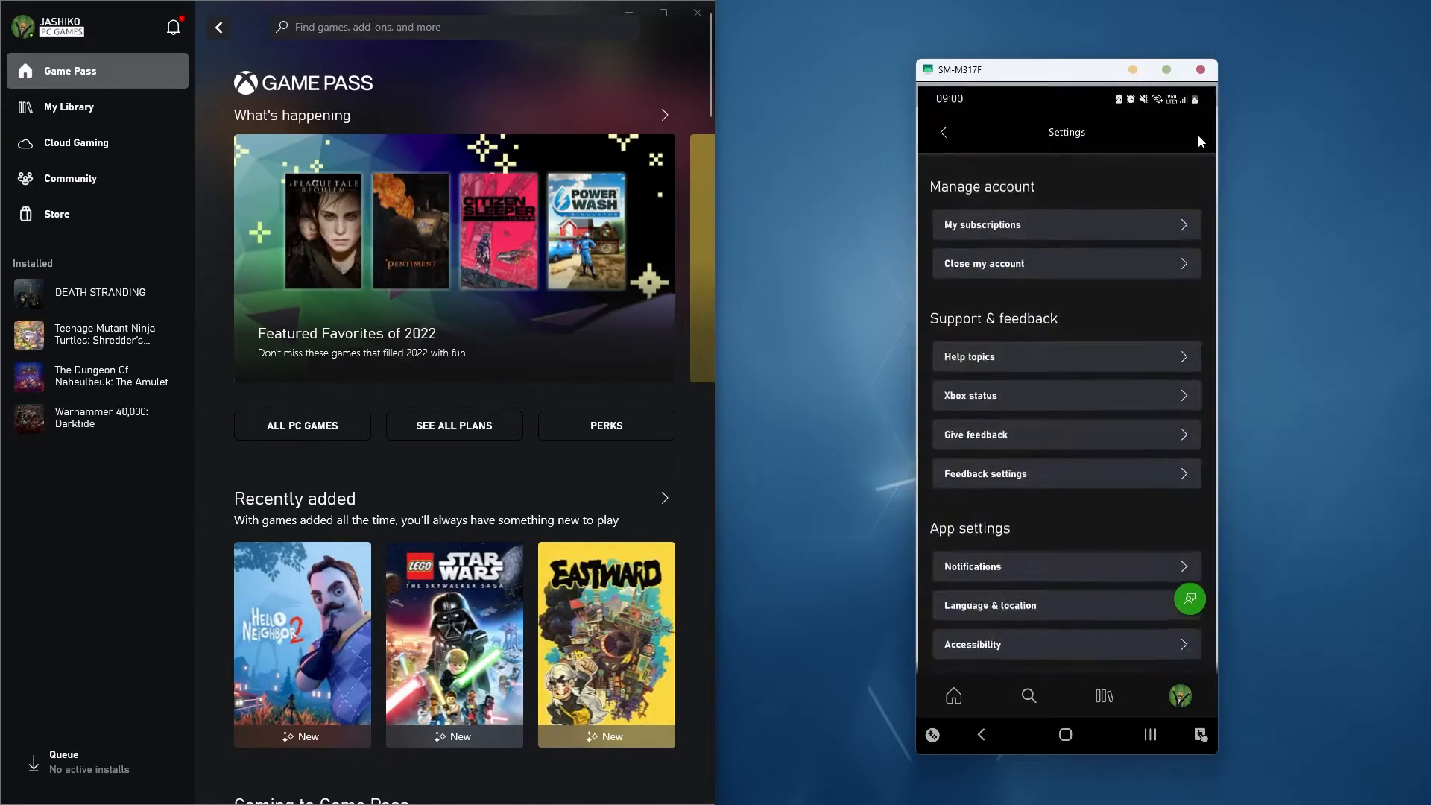
pyautogui.scroll(-3)
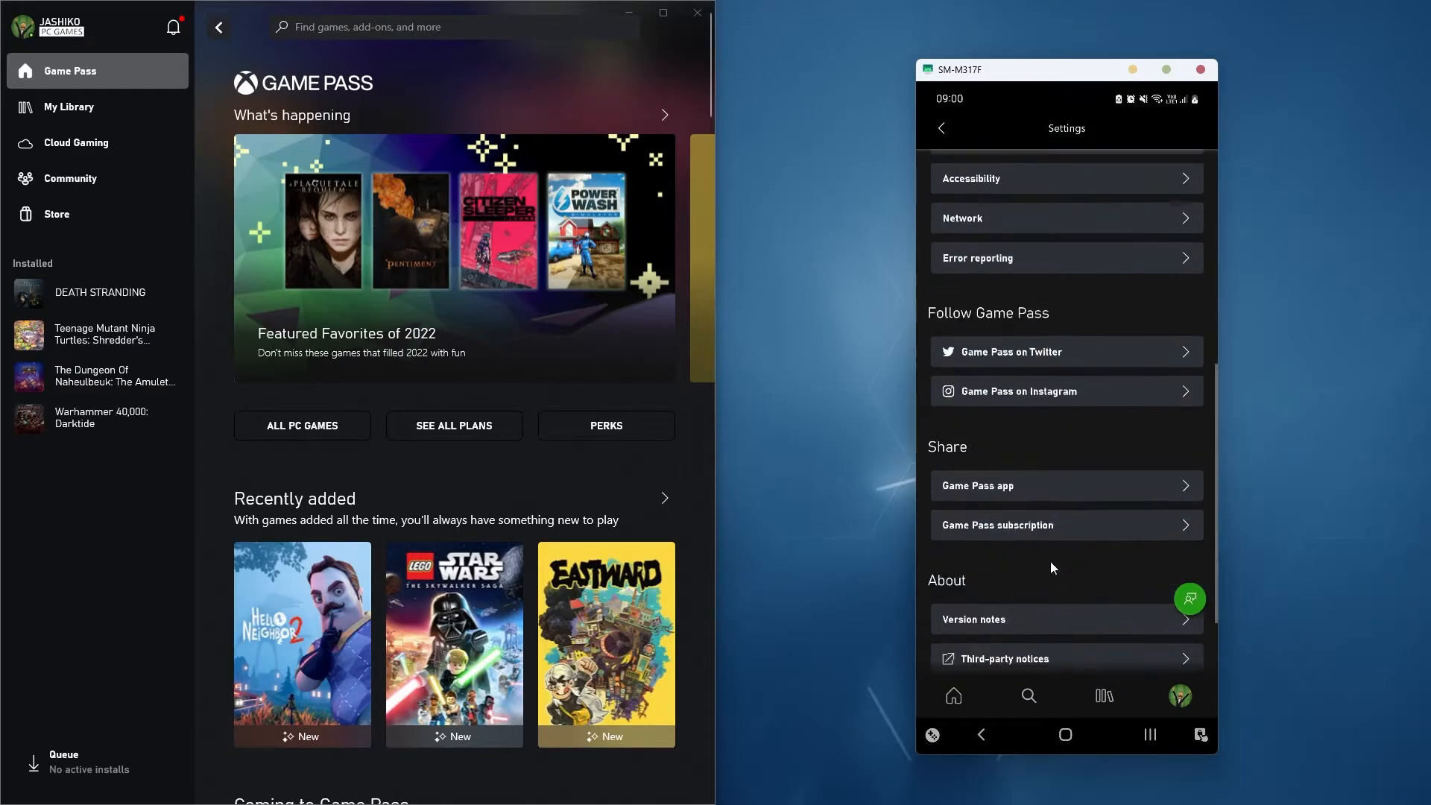
pyautogui.scroll(-3)
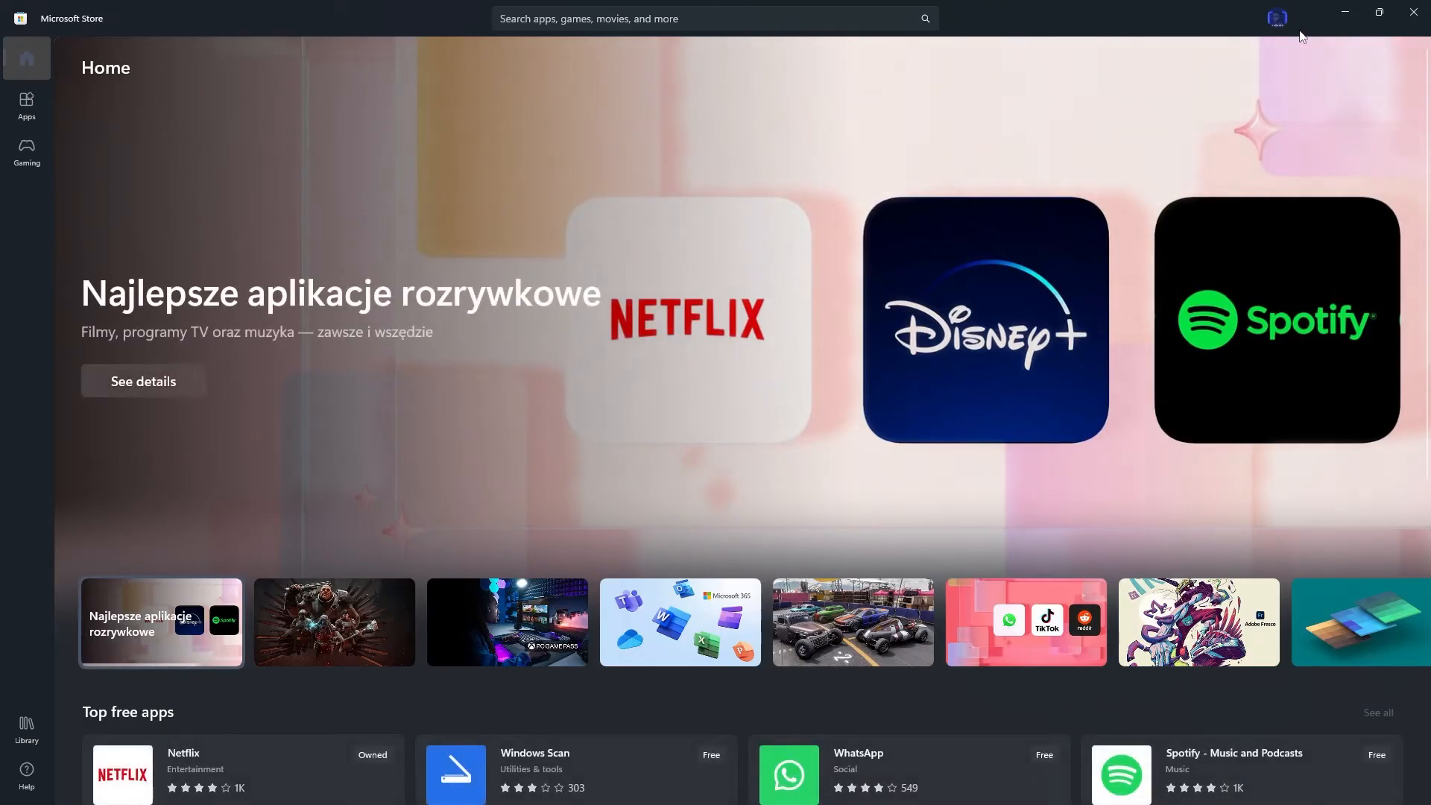
# Open the Microsoft Store account menu from the top-right avatar.
pyautogui.click(1277, 17)
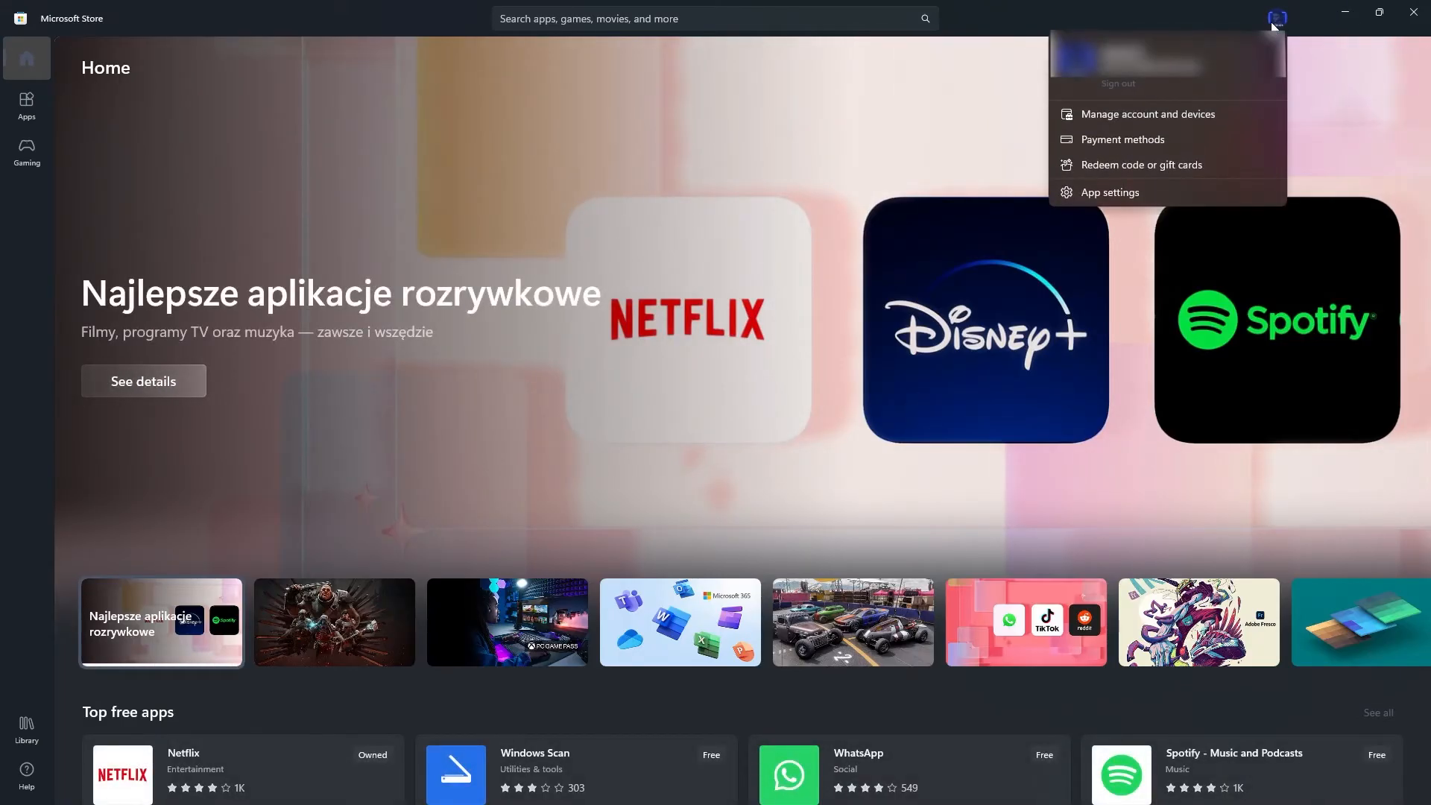